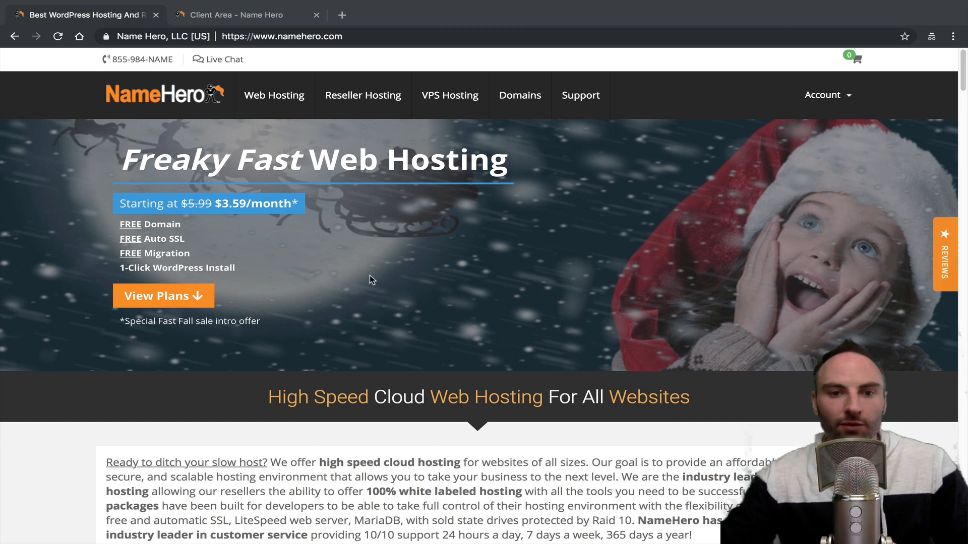
mouse_move(460, 232)
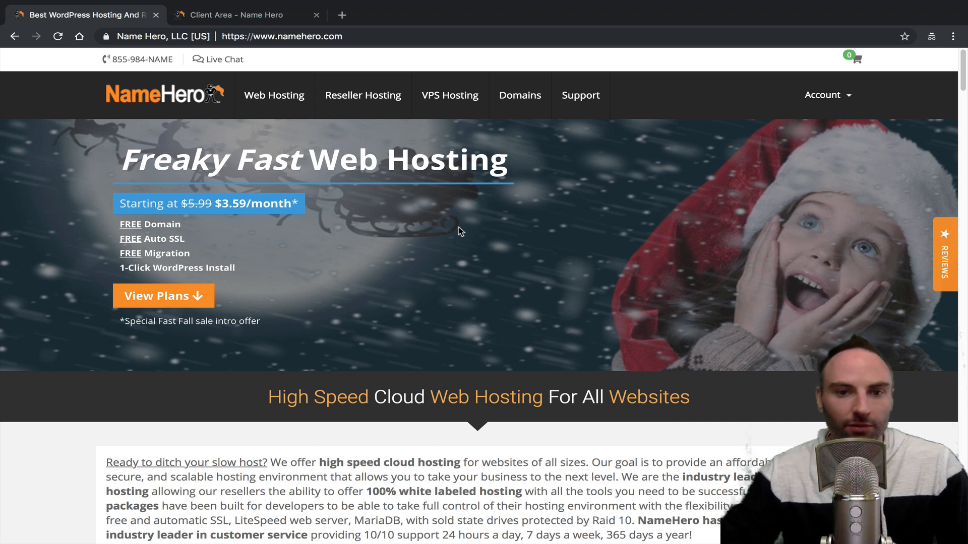
mouse_move(549, 193)
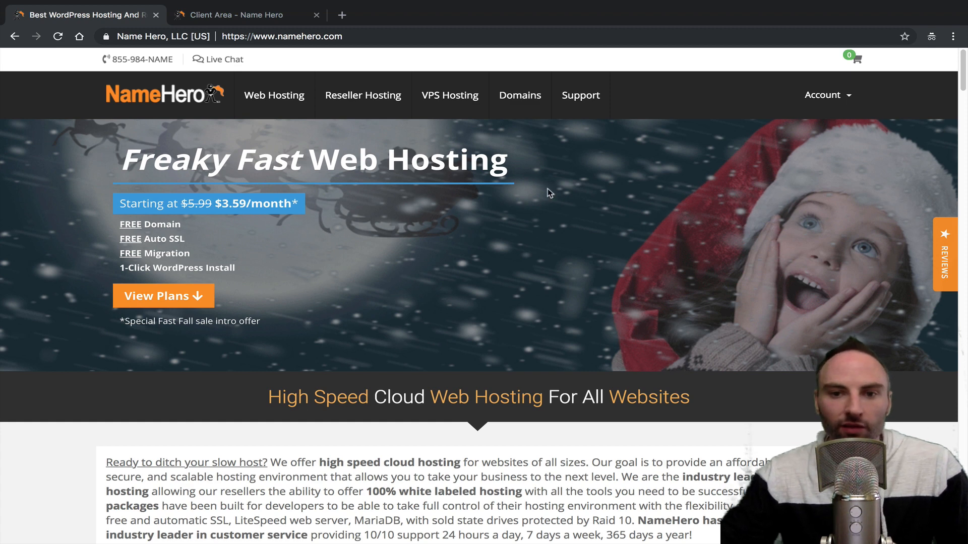
Reveal the Account menu's login option from the namehero.com top navigation
click(827, 94)
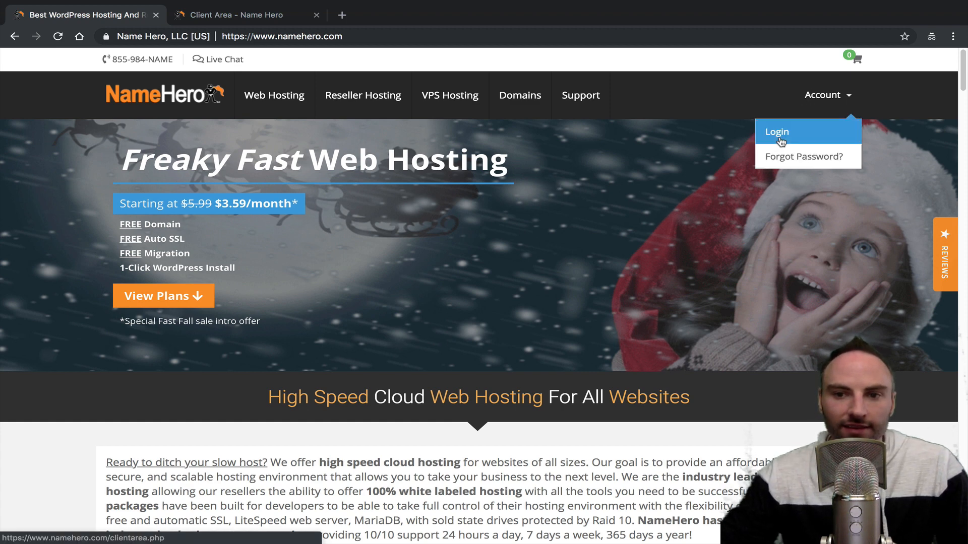
Sign into the client area's Add Funds page with $20.00 and Credit Card as payment method
click(777, 131)
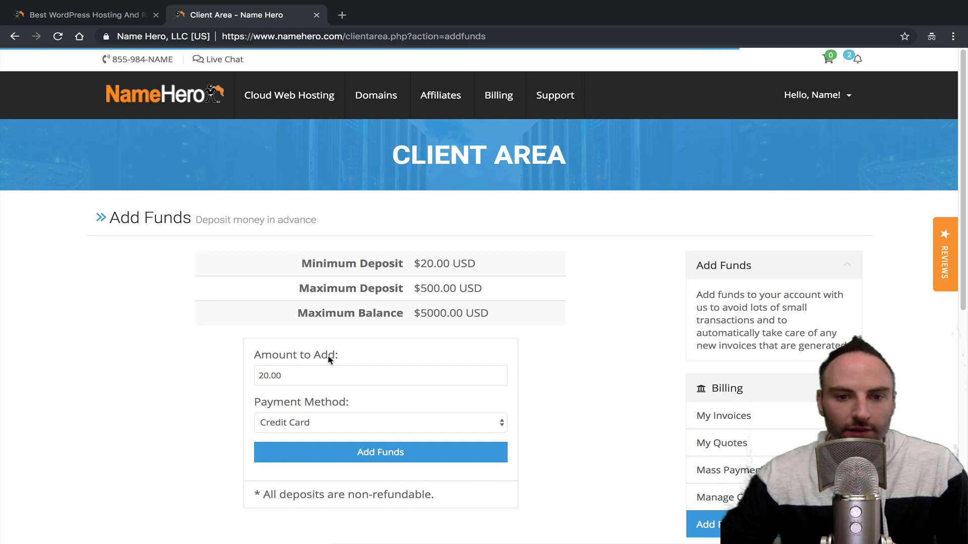
double_click(352, 263)
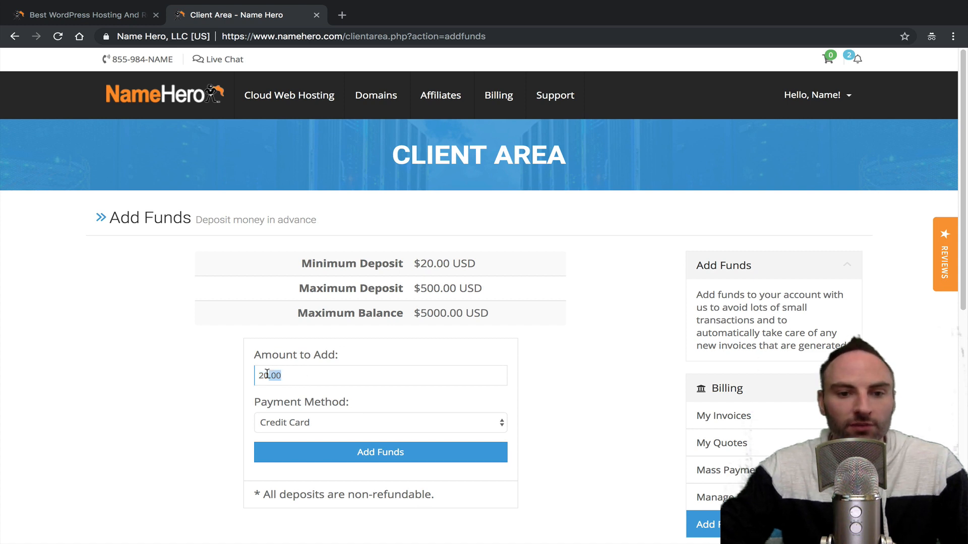
click(380, 422)
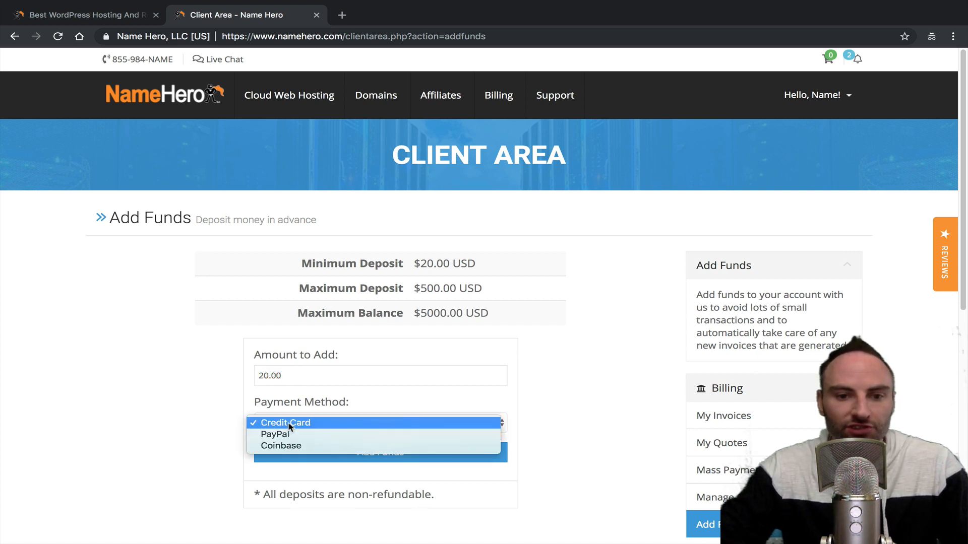
click(285, 423)
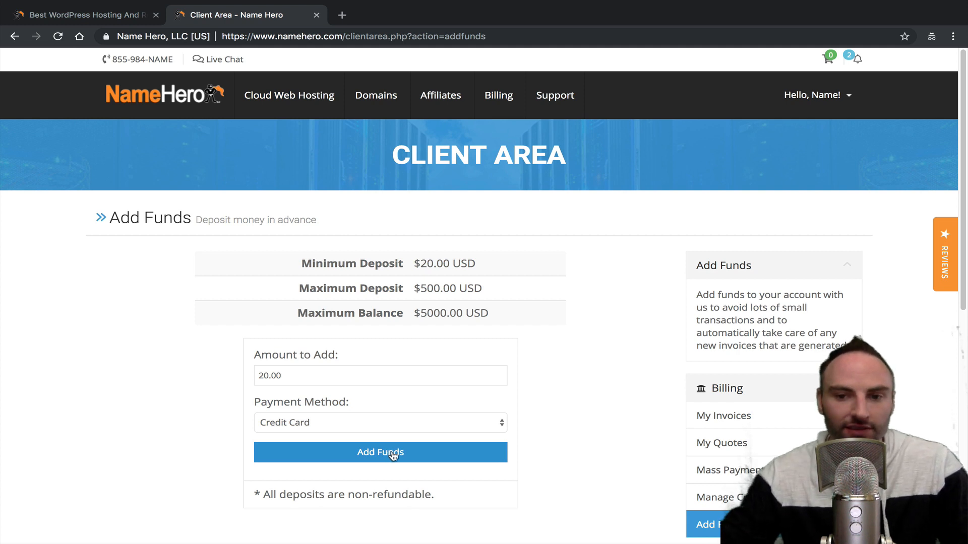
mouse_move(380, 417)
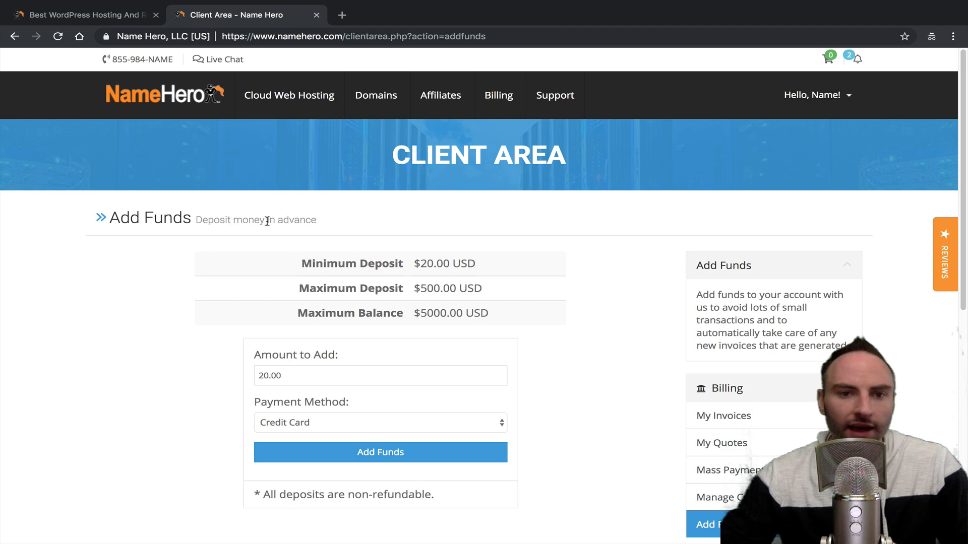
Bring up the Cloud Web Hosting options from the top navigation
click(290, 94)
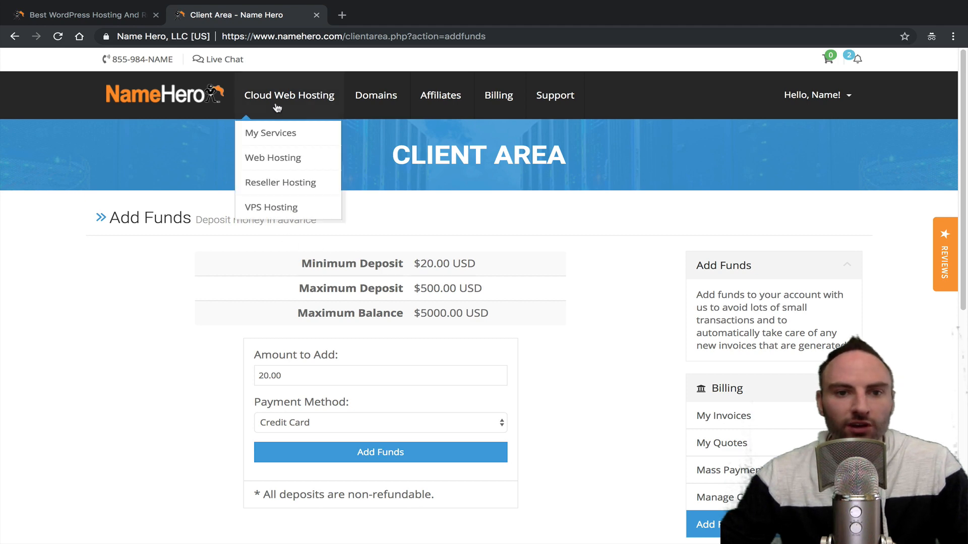
Go to the Web Hosting plans page and bring the Starter, Plus, Turbo and Business tiers into view
click(273, 157)
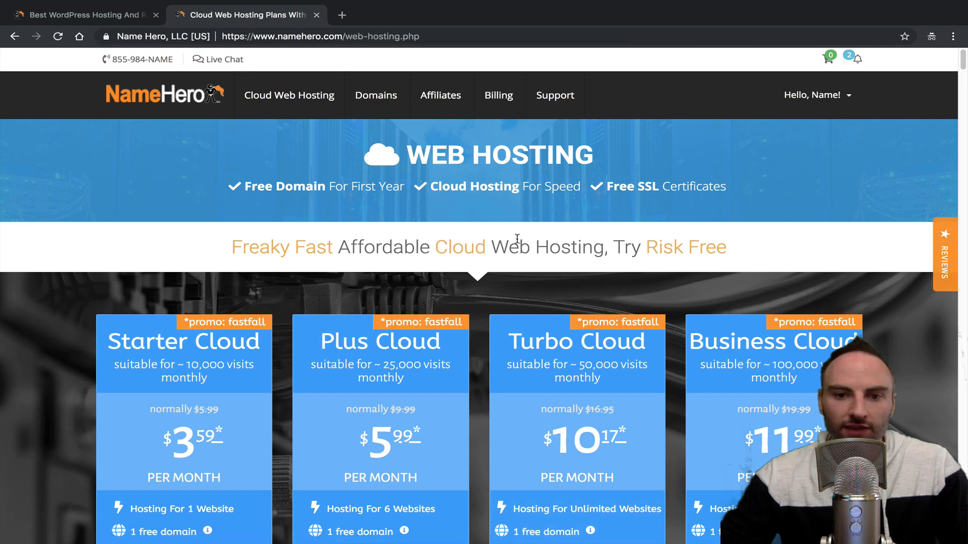
scroll(down, 3)
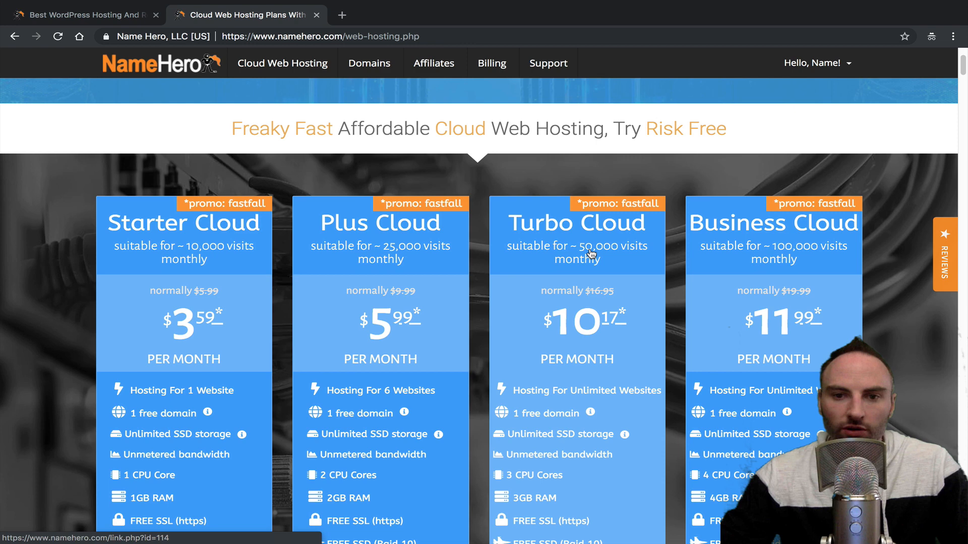
scroll(down, 3)
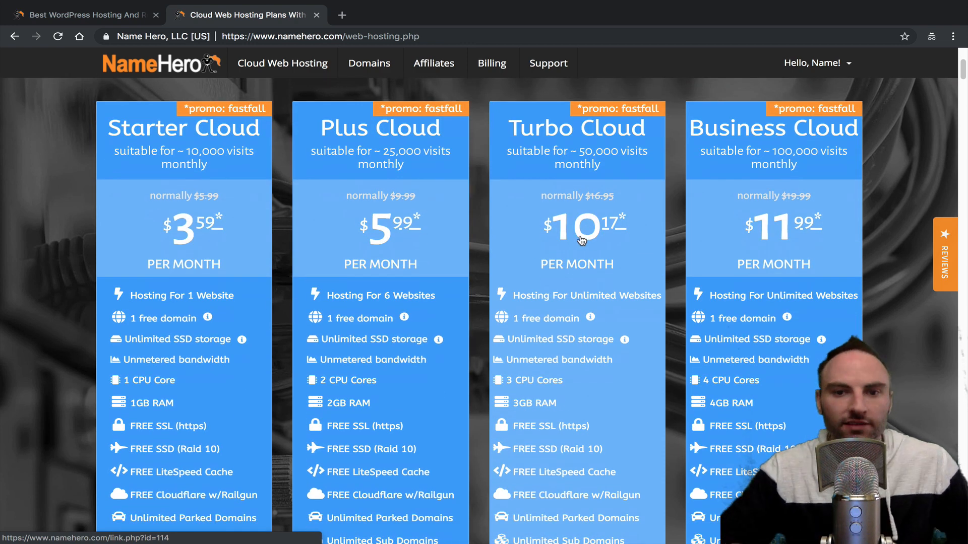
mouse_move(581, 283)
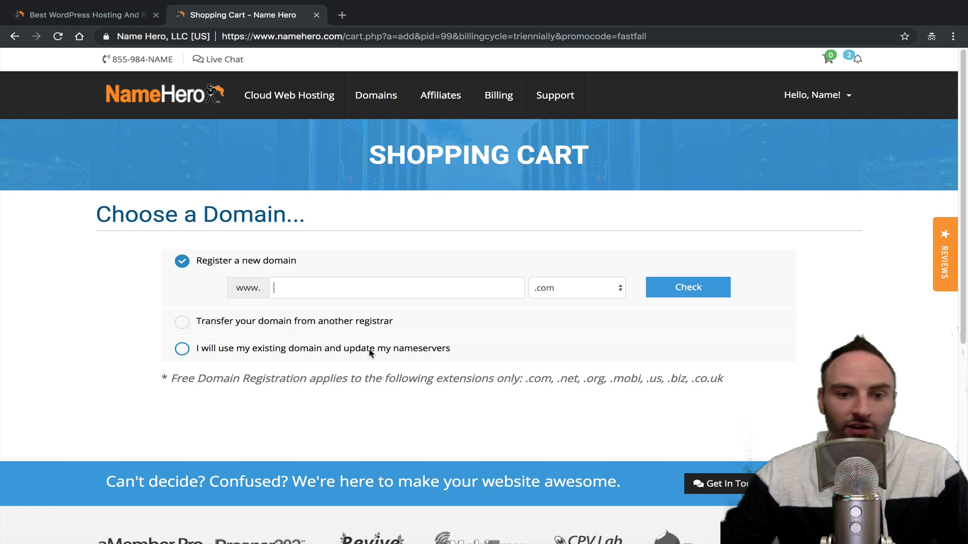
Use the existing domain keydiets.com for the order instead of registering a new one
click(182, 348)
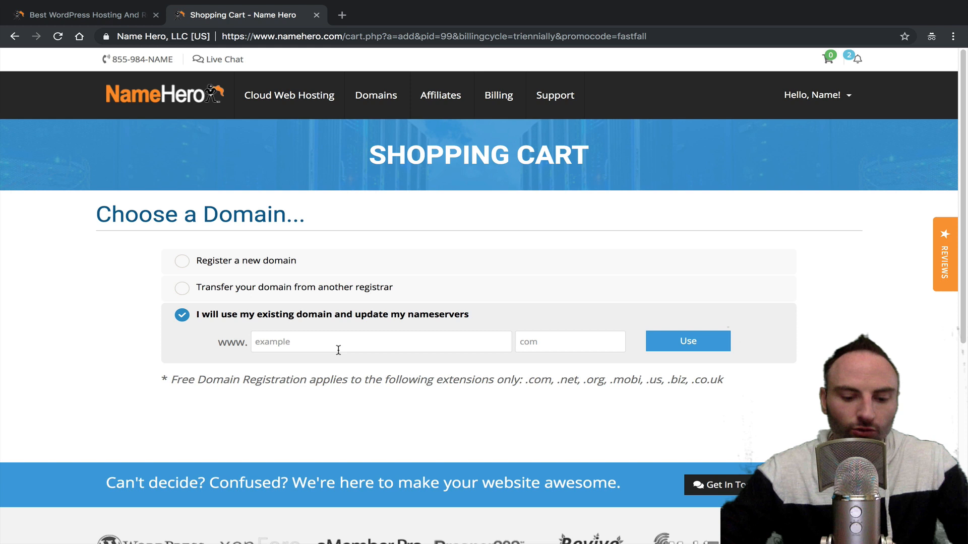
text(keydiet)
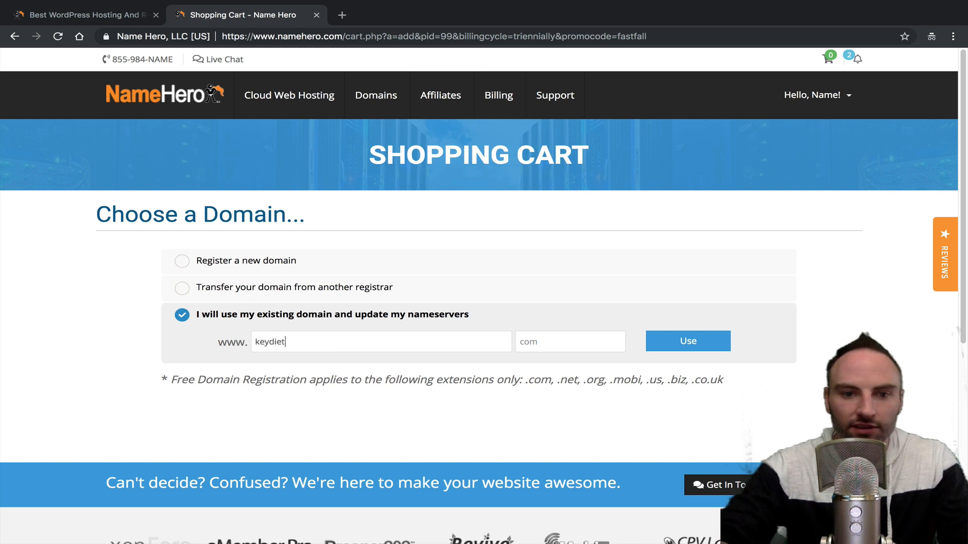
text(s)
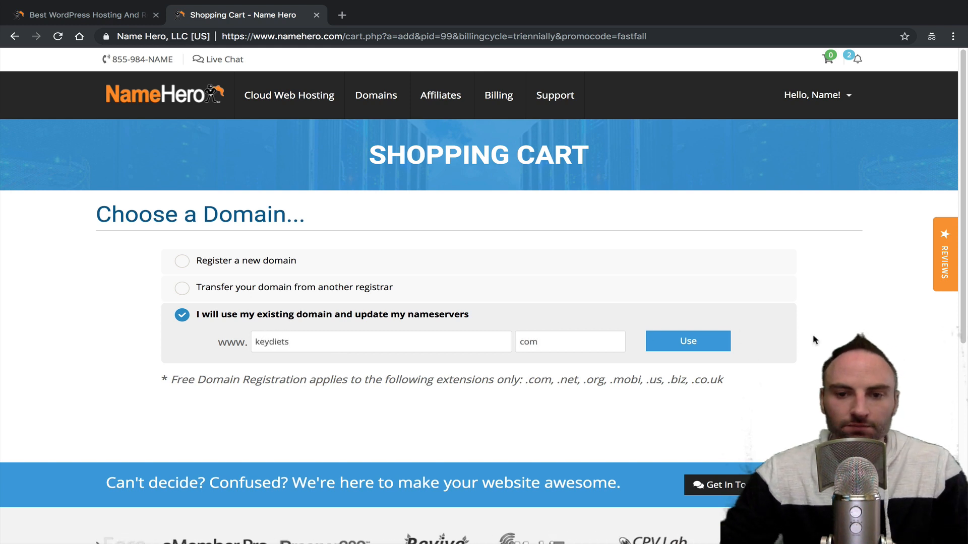
click(686, 341)
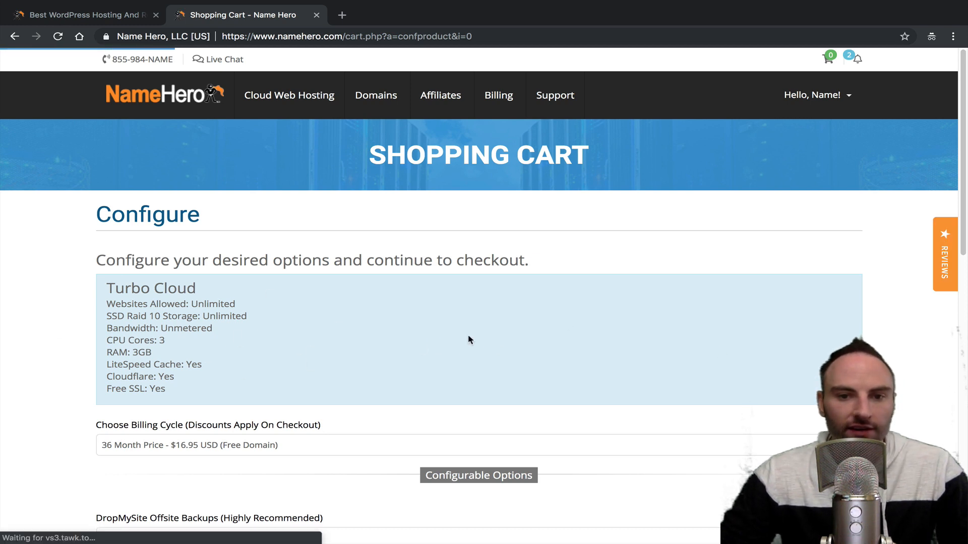
Choose the '1 Month Price - $19.95 USD' billing cycle, leaving backups at No Backup
scroll(down, 3)
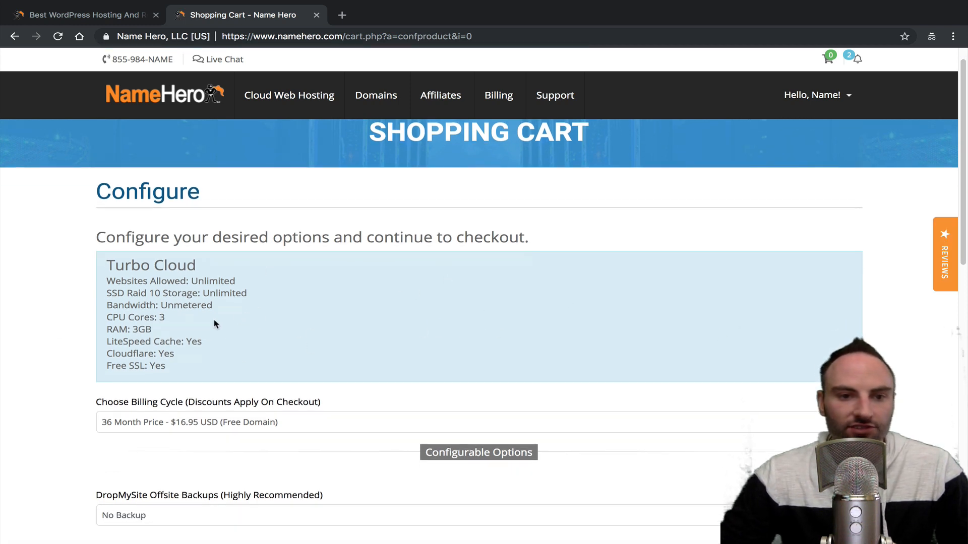
scroll(down, 3)
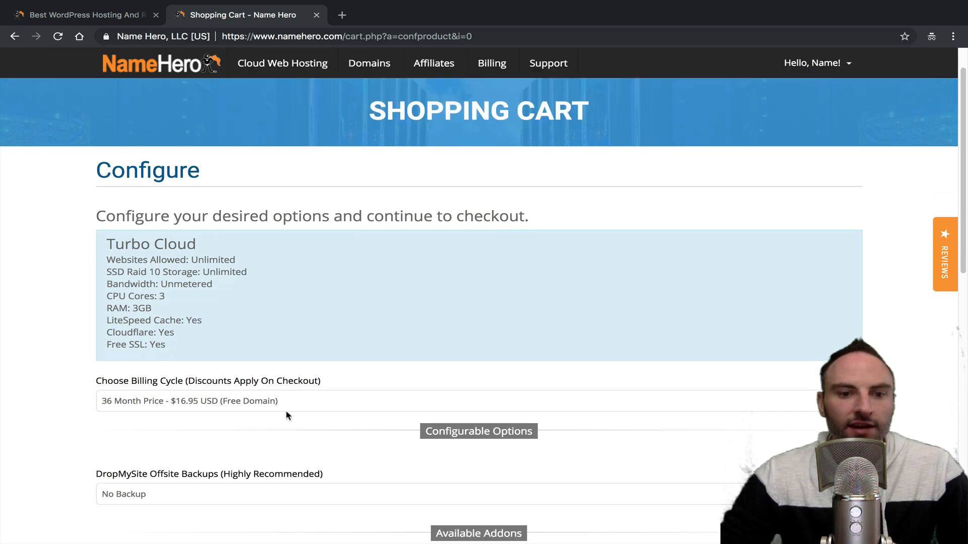
click(189, 400)
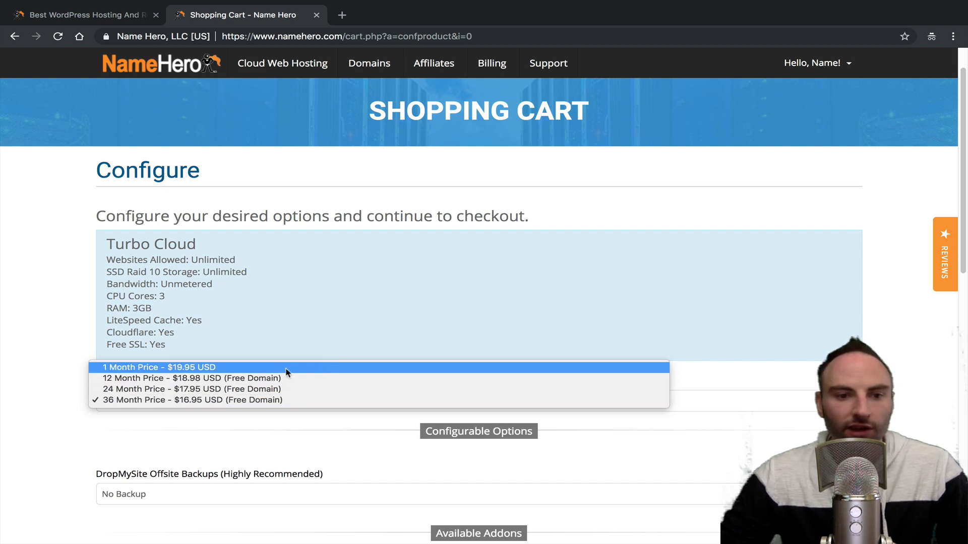
click(158, 367)
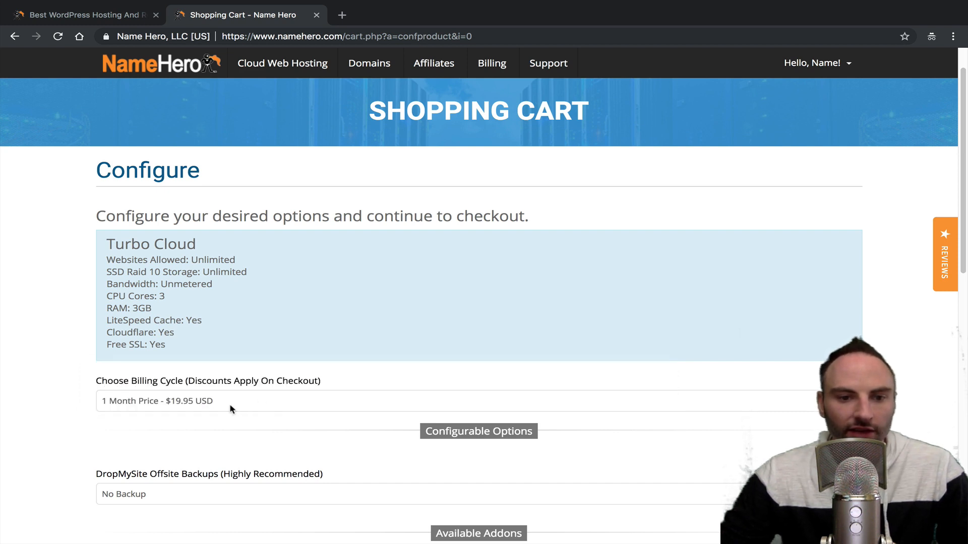
mouse_move(208, 409)
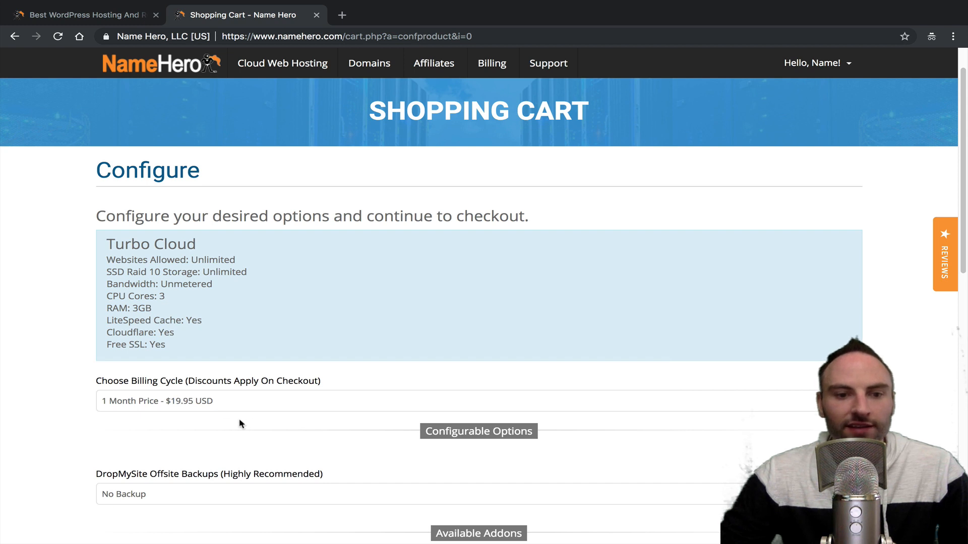
mouse_move(265, 425)
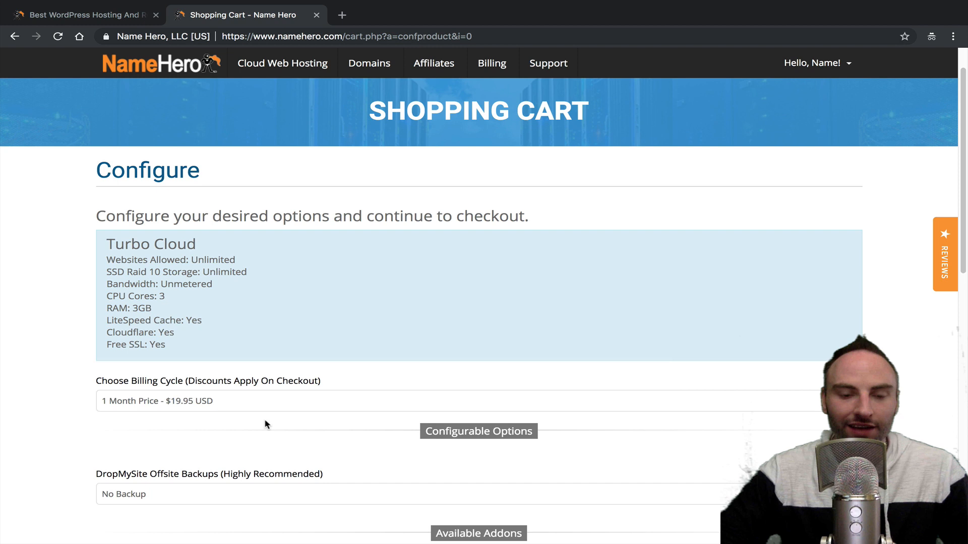
mouse_move(229, 399)
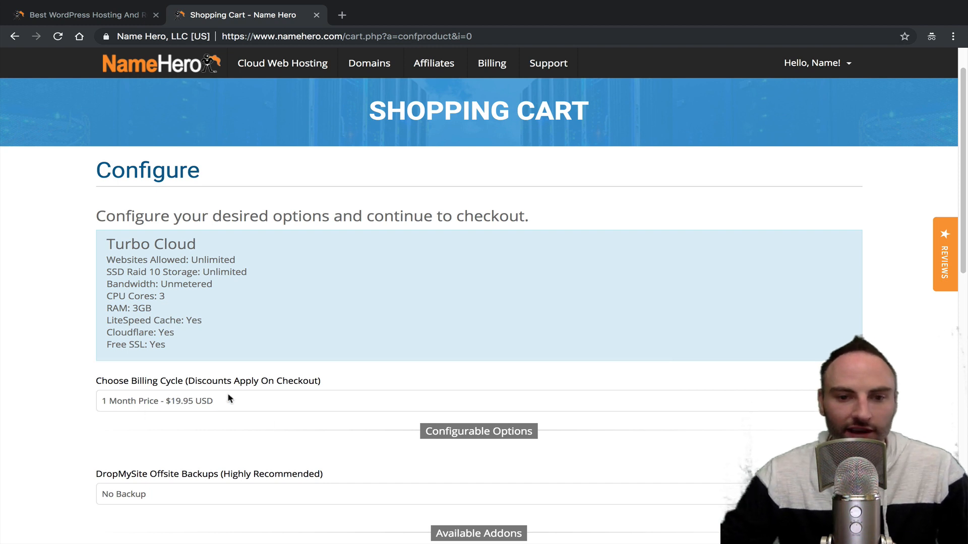
scroll(down, 3)
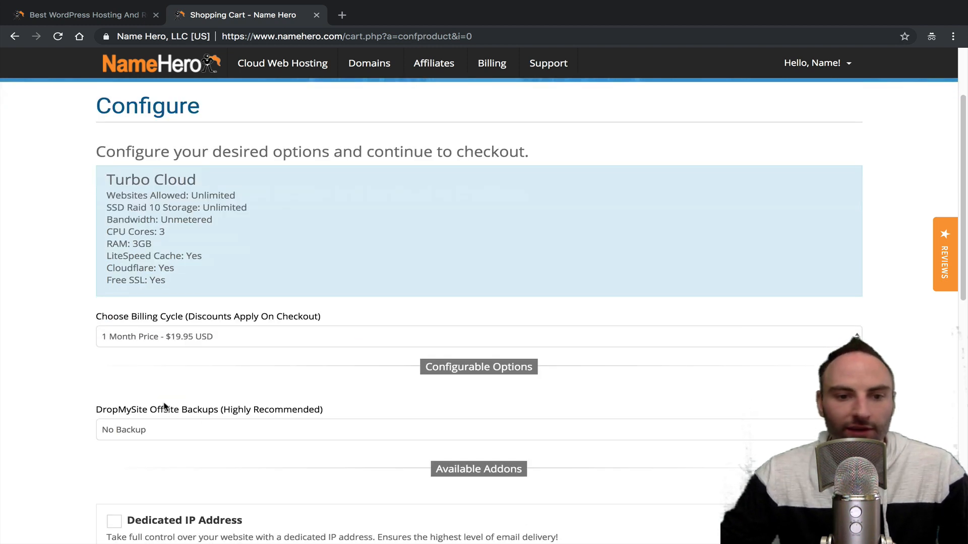
mouse_move(229, 431)
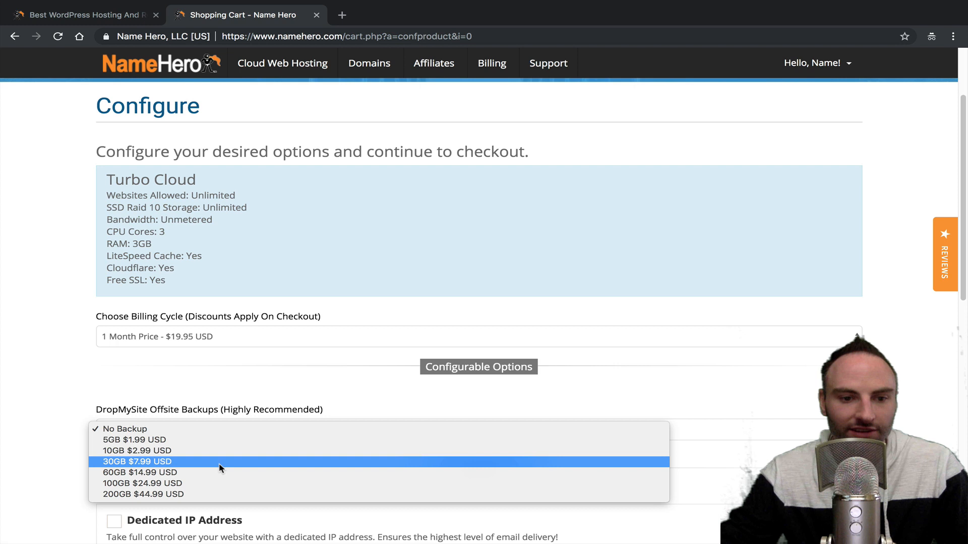
mouse_move(142, 483)
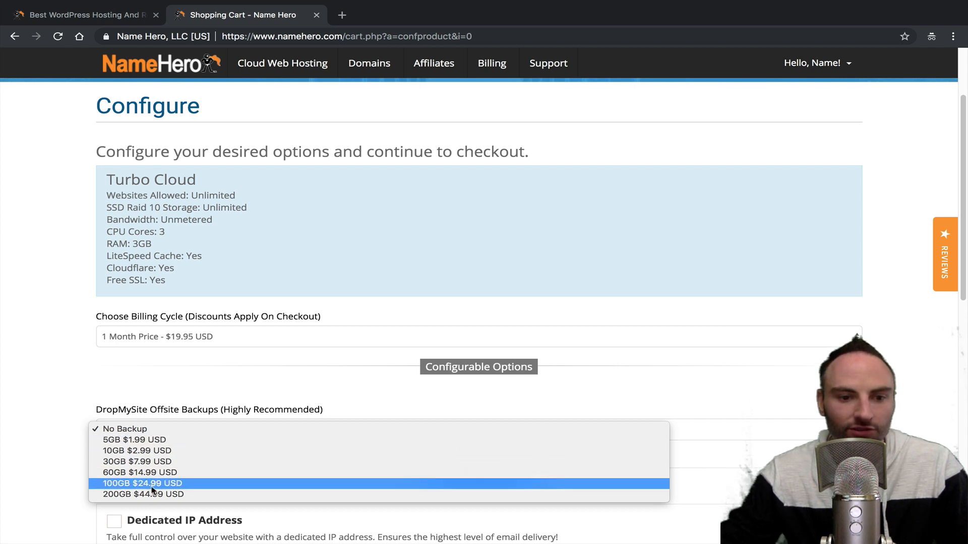
mouse_move(136, 440)
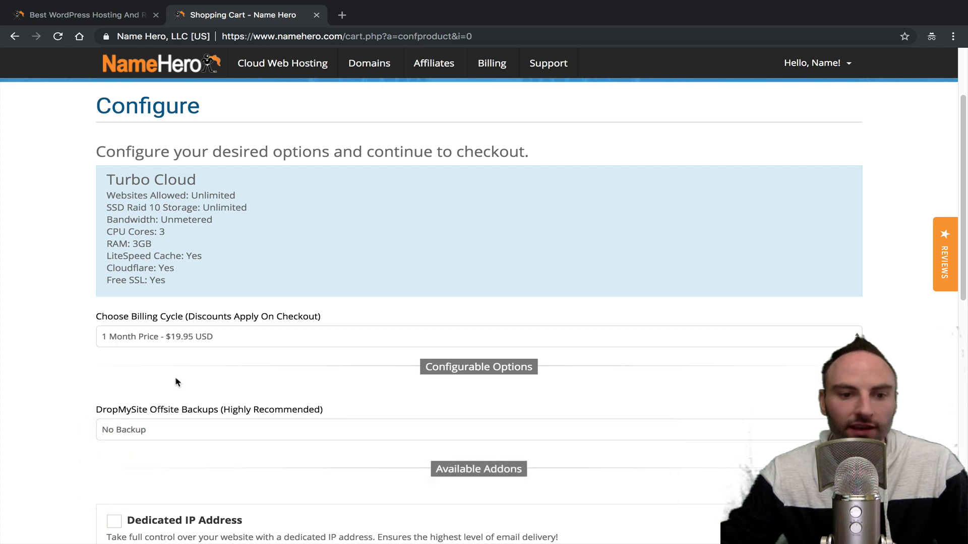
Continue with monthly billing, no backups and no dedicated IP to Review & Checkout
scroll(down, 3)
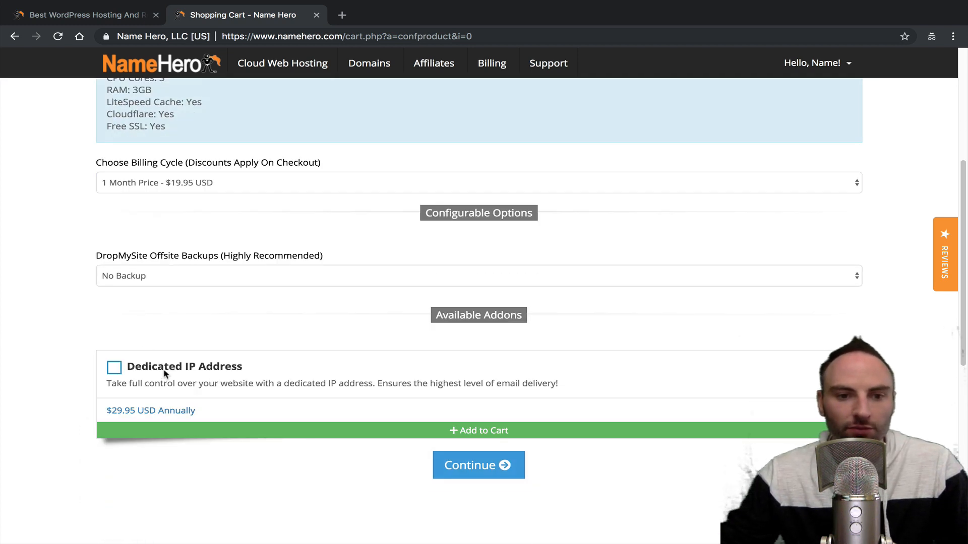
click(478, 465)
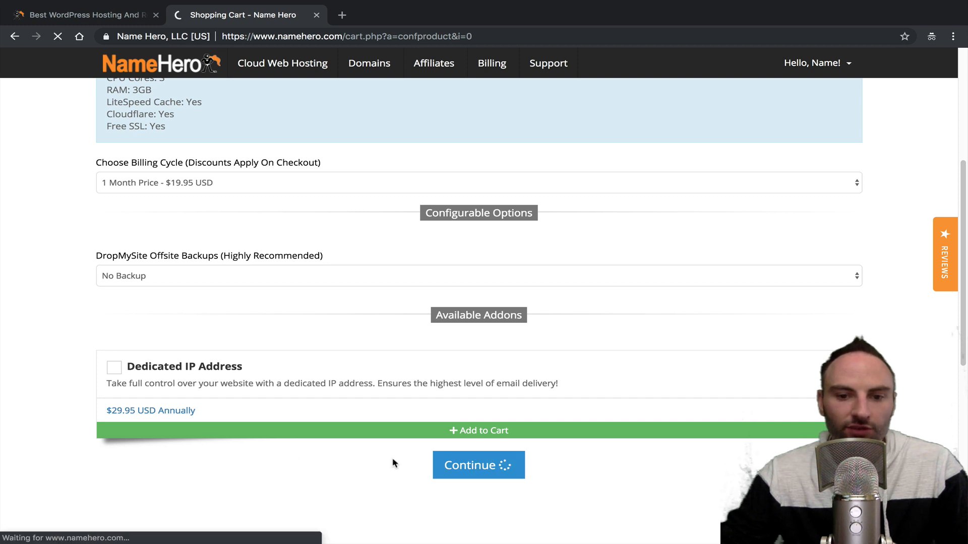
mouse_move(444, 407)
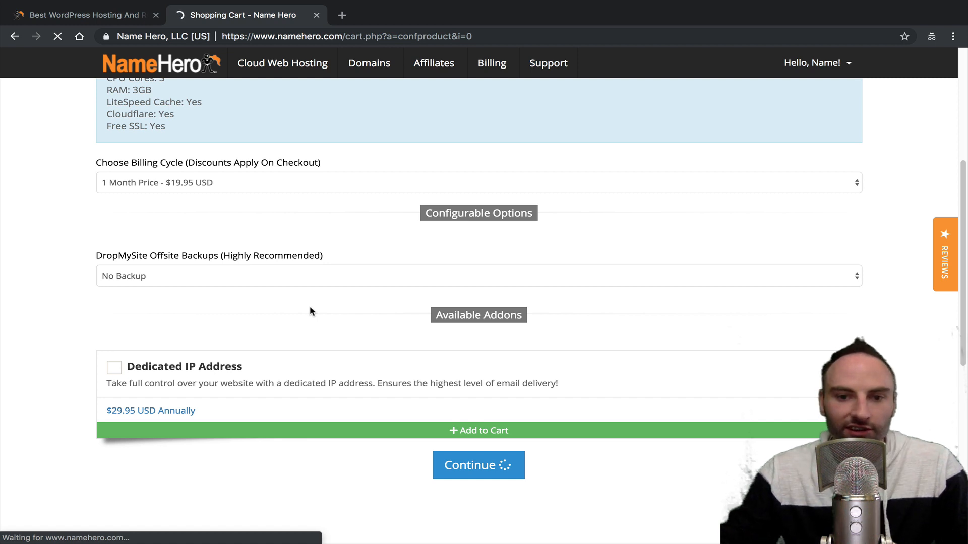
click(478, 466)
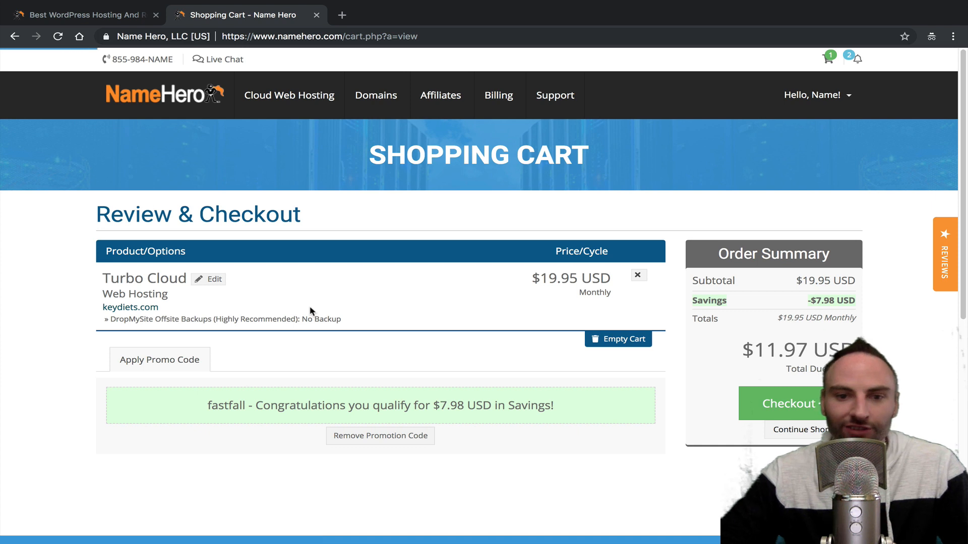
mouse_move(638, 329)
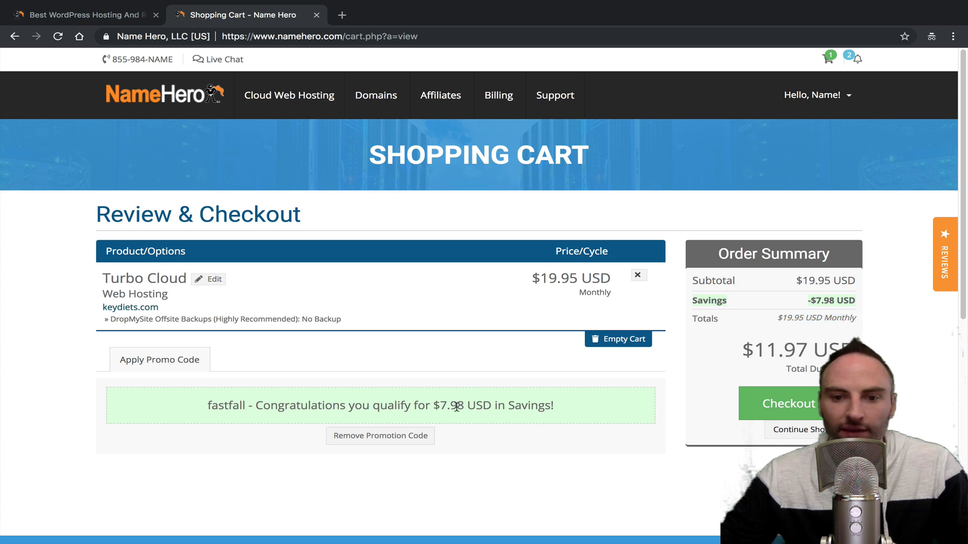
Proceed to Checkout and bring the Payment Details showing $11.97 due today into view
click(788, 403)
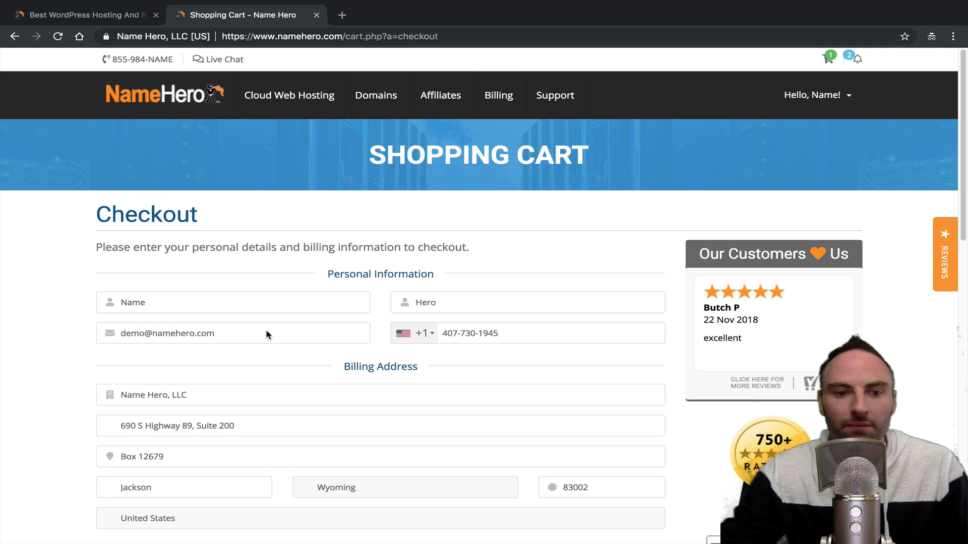
mouse_move(137, 340)
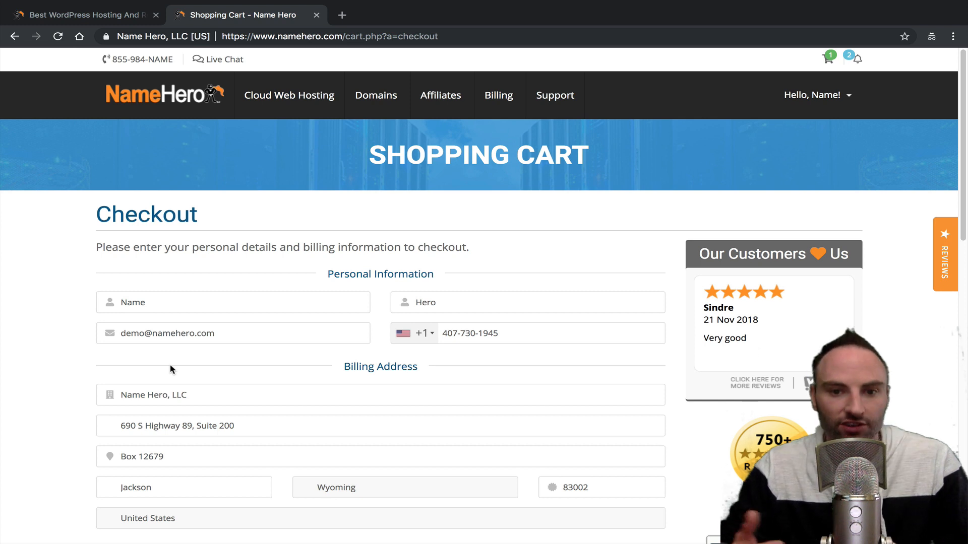
mouse_move(164, 416)
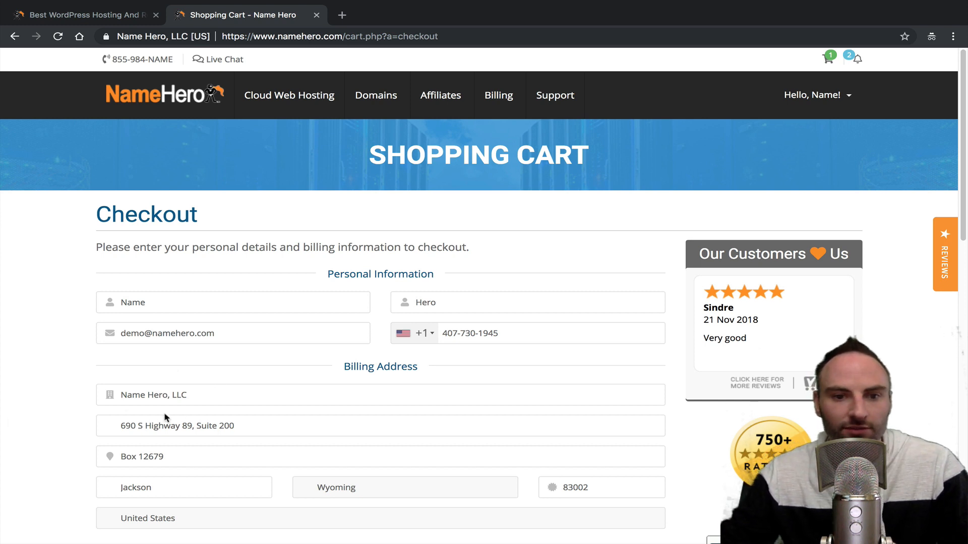
scroll(down, 3)
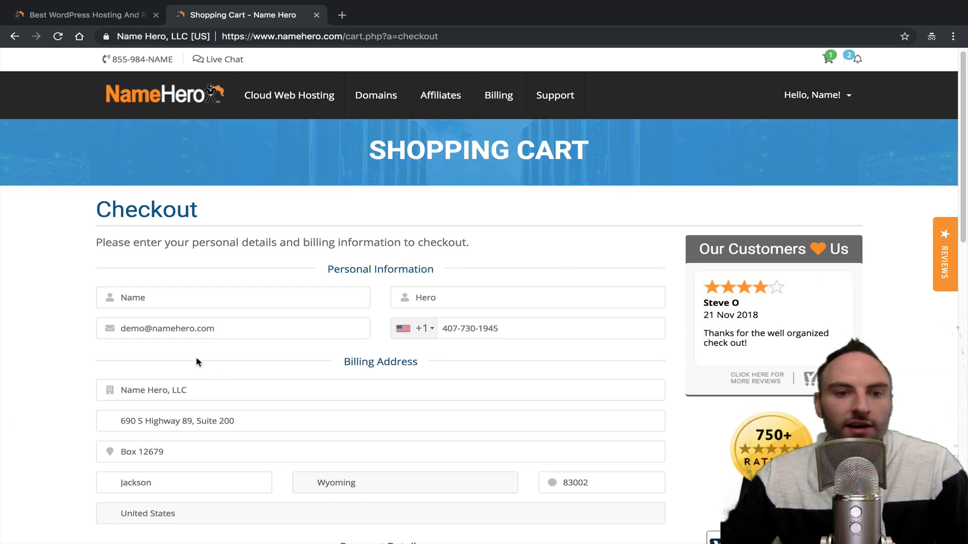
scroll(down, 3)
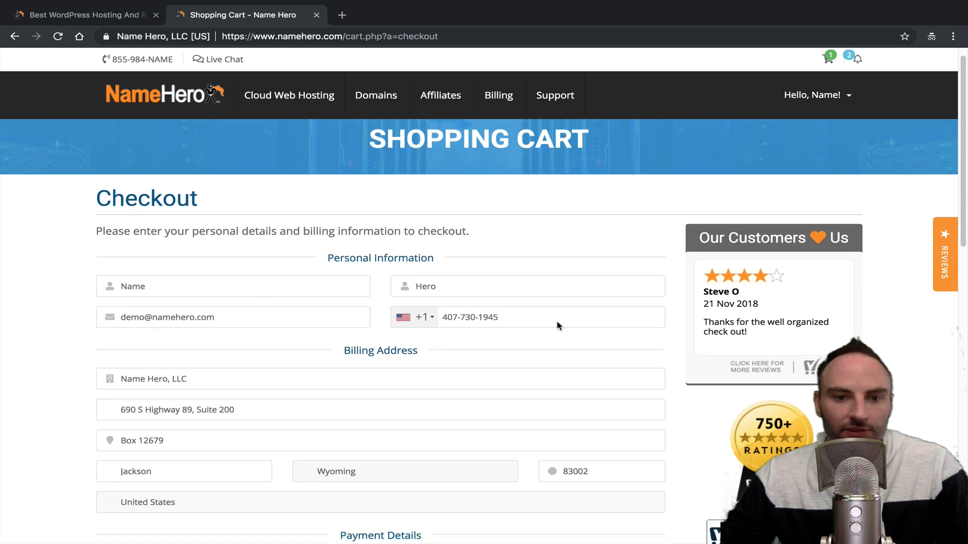
mouse_move(317, 395)
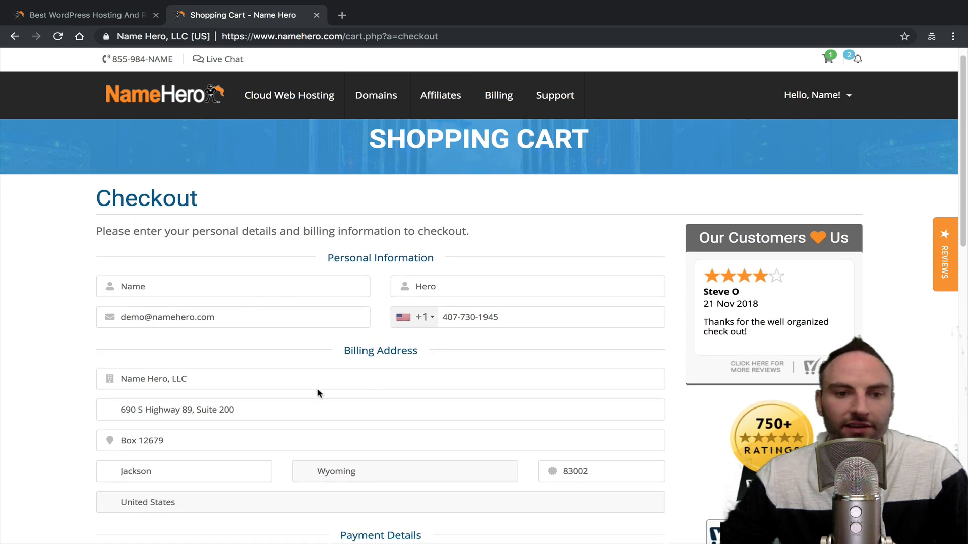
scroll(down, 3)
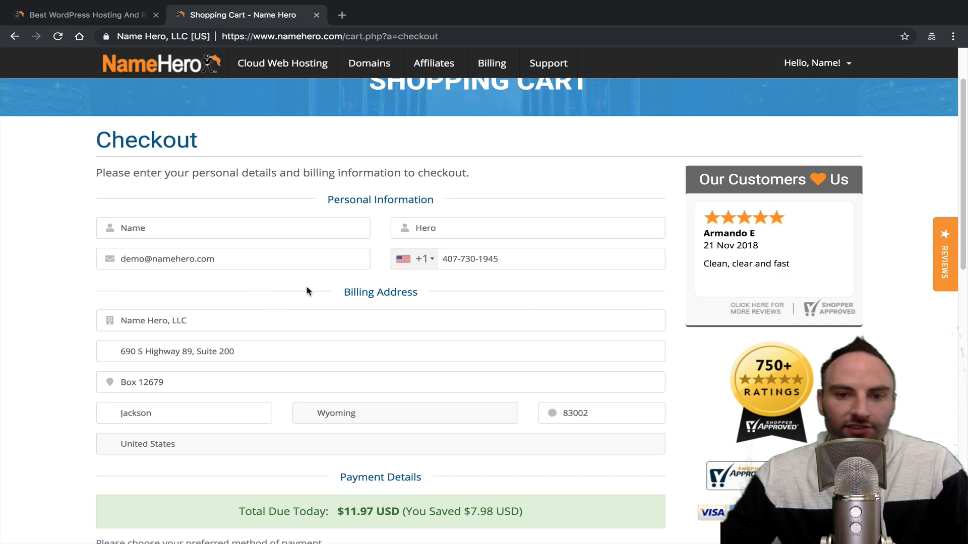
scroll(down, 3)
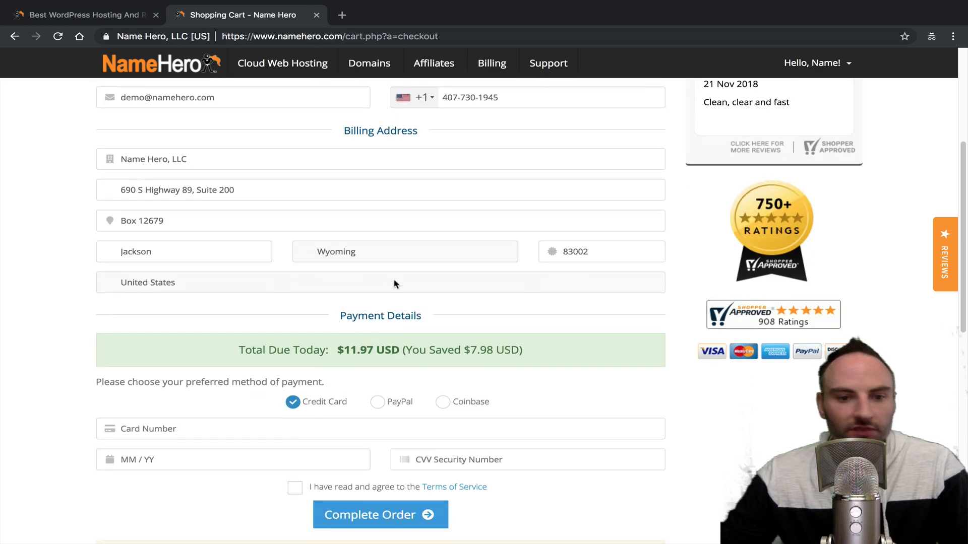
scroll(down, 3)
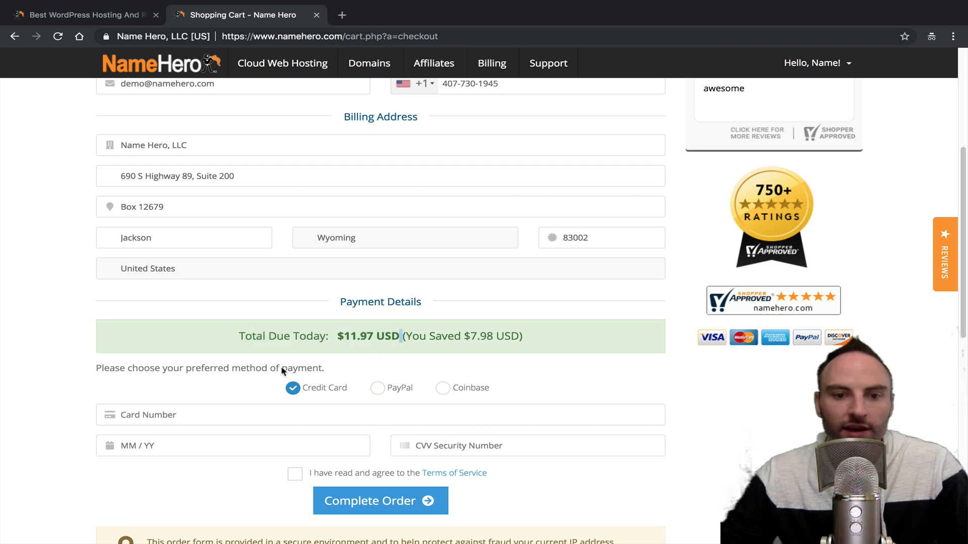
mouse_move(322, 390)
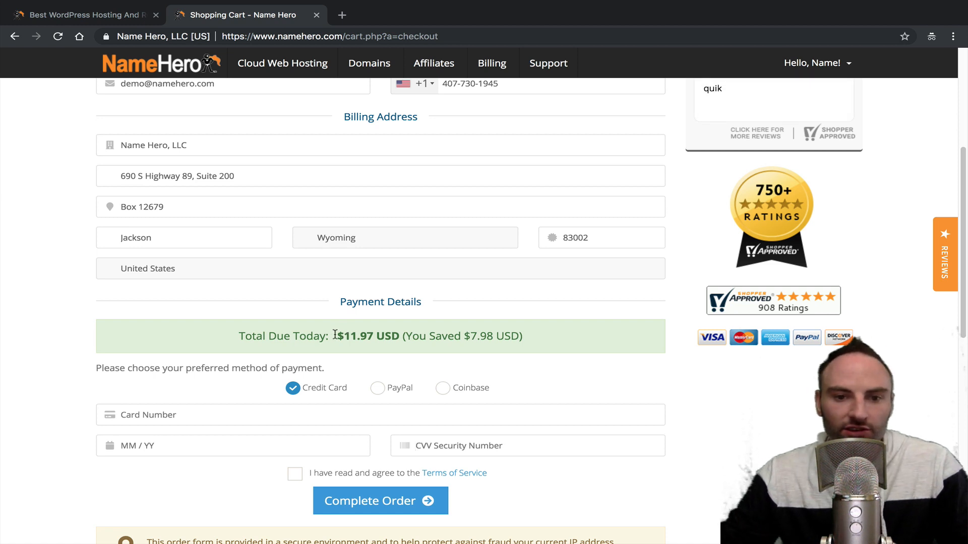
Pay via PayPal, accept the Terms of Service and complete the order
click(377, 387)
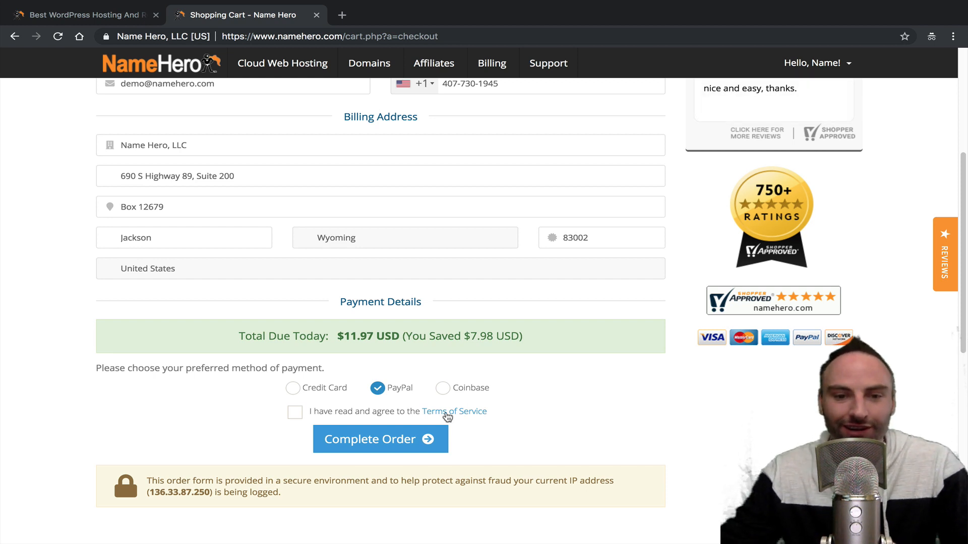
click(294, 411)
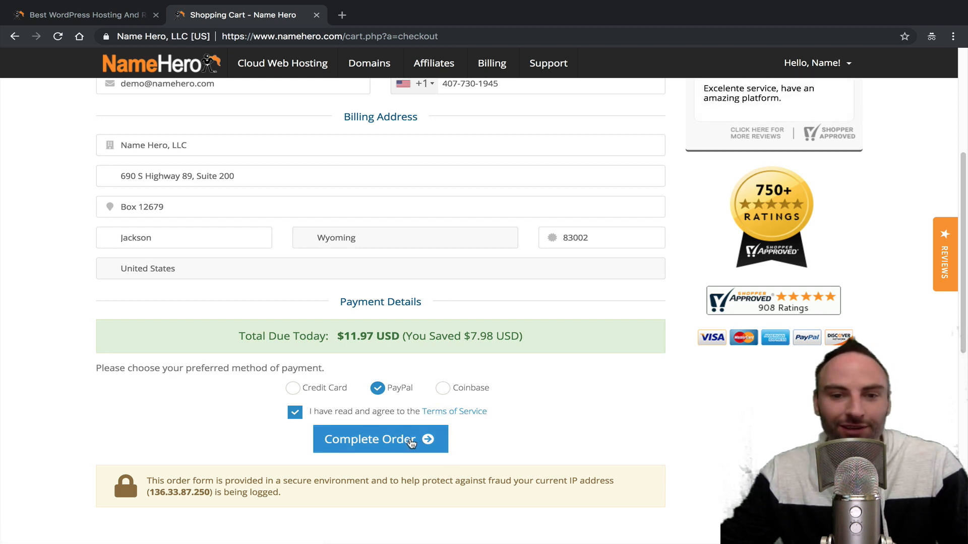
click(380, 439)
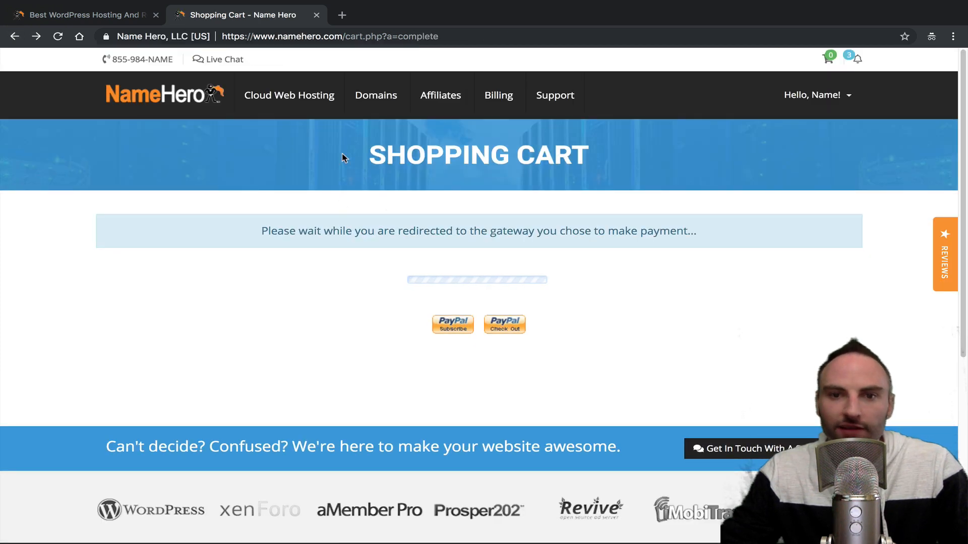
Go to Billing > My Invoices, listing unpaid invoice 19963 for $11.97 USD
click(498, 94)
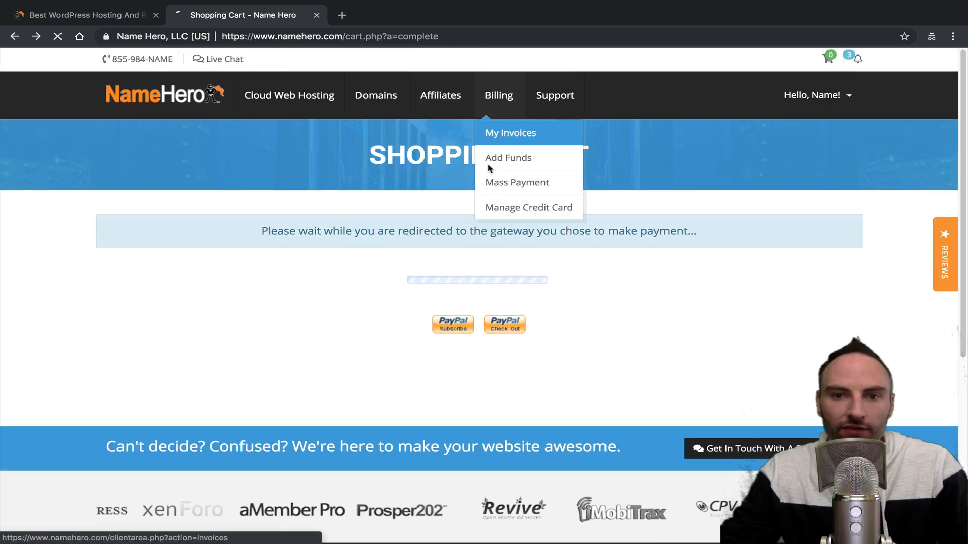
click(510, 133)
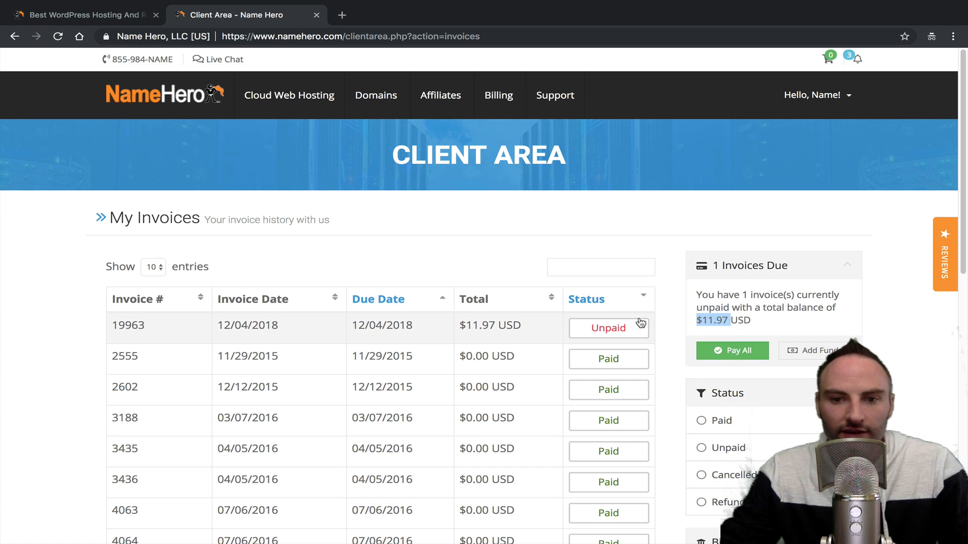
View unpaid invoice 19963 and select the Apply Credit amount to pay it from account credit
click(607, 328)
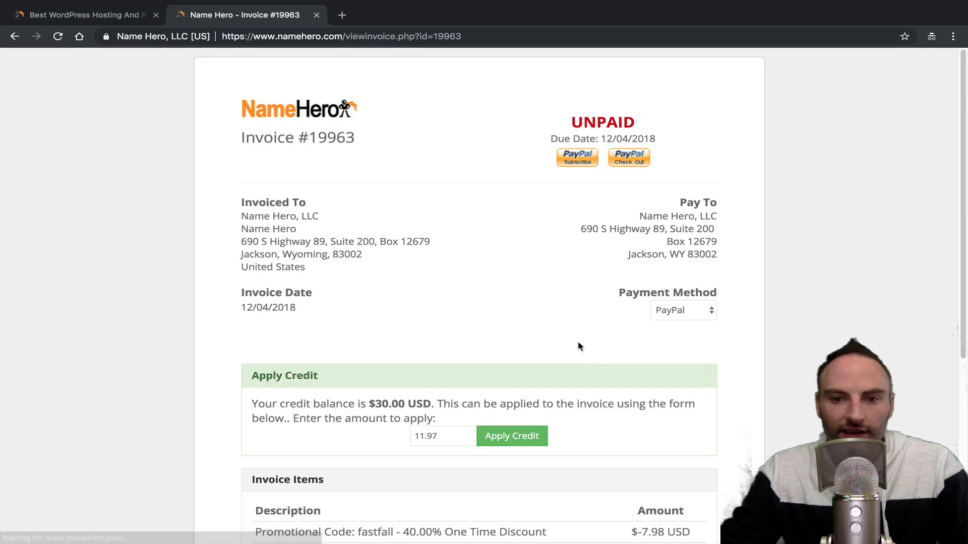
mouse_move(355, 376)
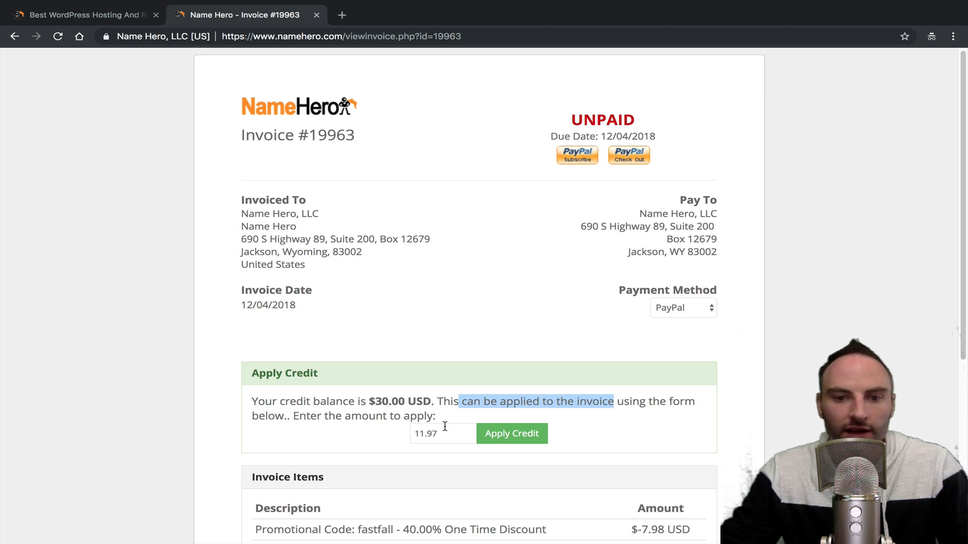
triple_click(442, 433)
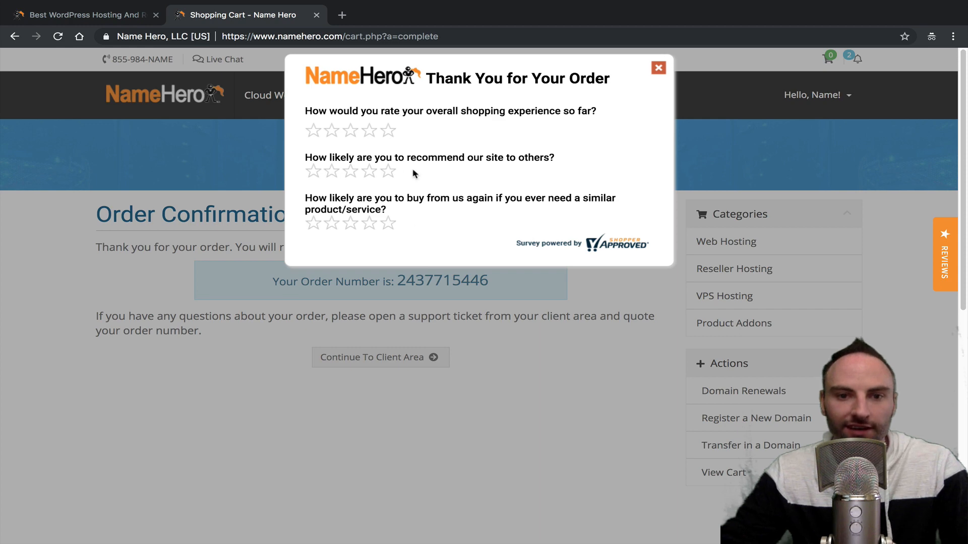
mouse_move(565, 132)
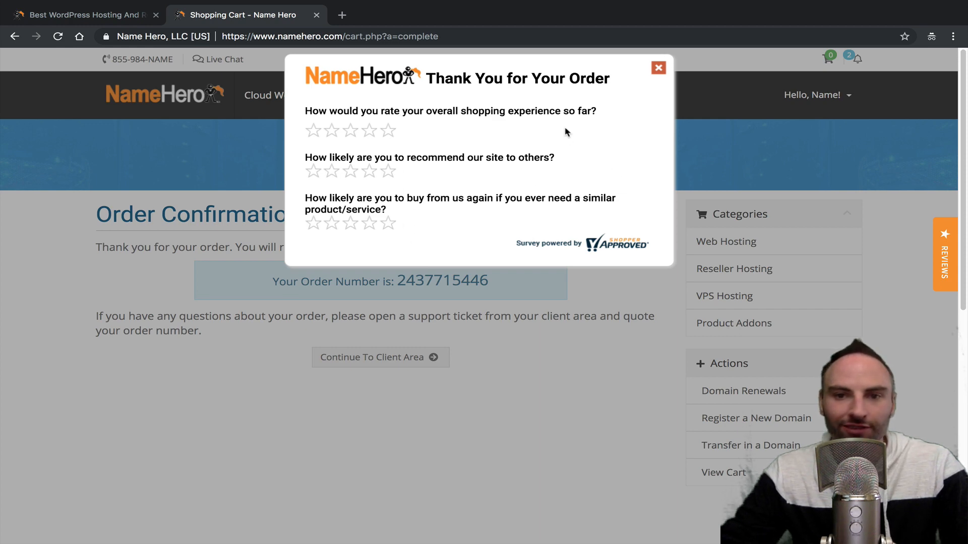
Dismiss the Thank You survey and continue to the Client Area showing Turbo Cloud for keydiets.com Active
click(658, 68)
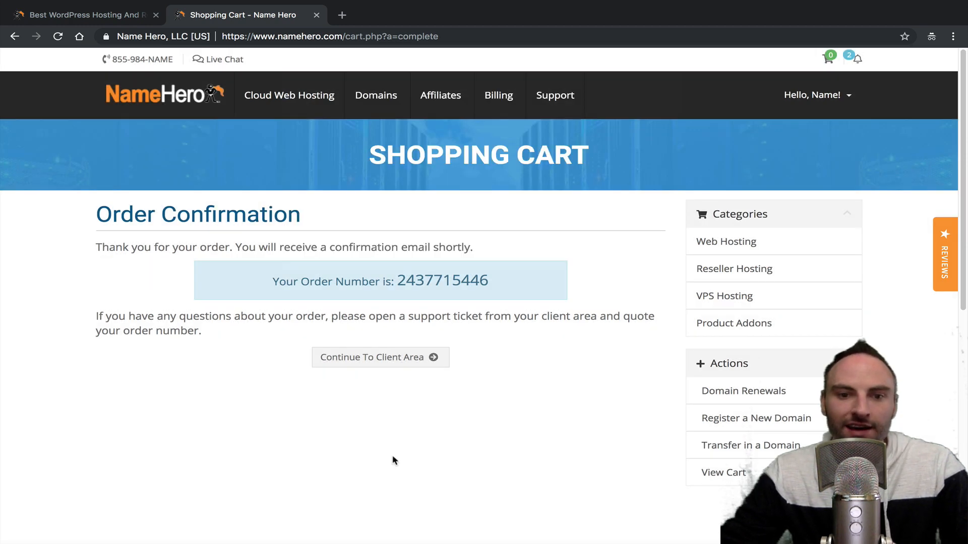
click(380, 357)
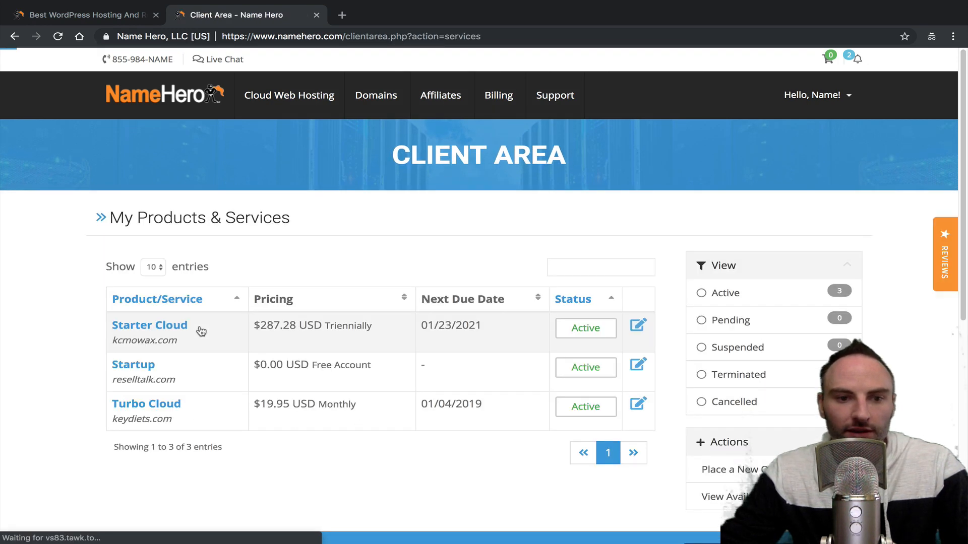
View the keydiets.com Turbo Cloud details with node201 server and nameserver information
click(146, 403)
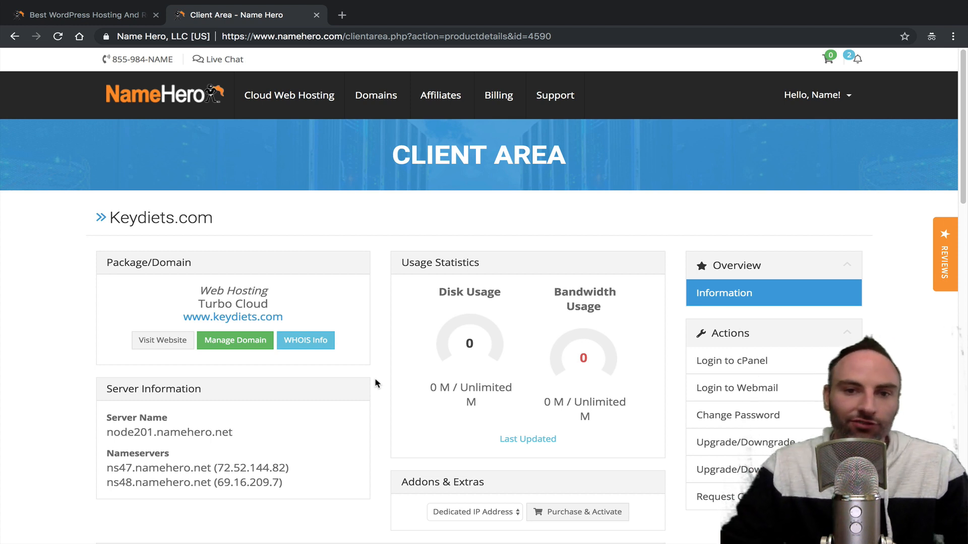
Reach the Add Funds page from the Billing menu
click(498, 94)
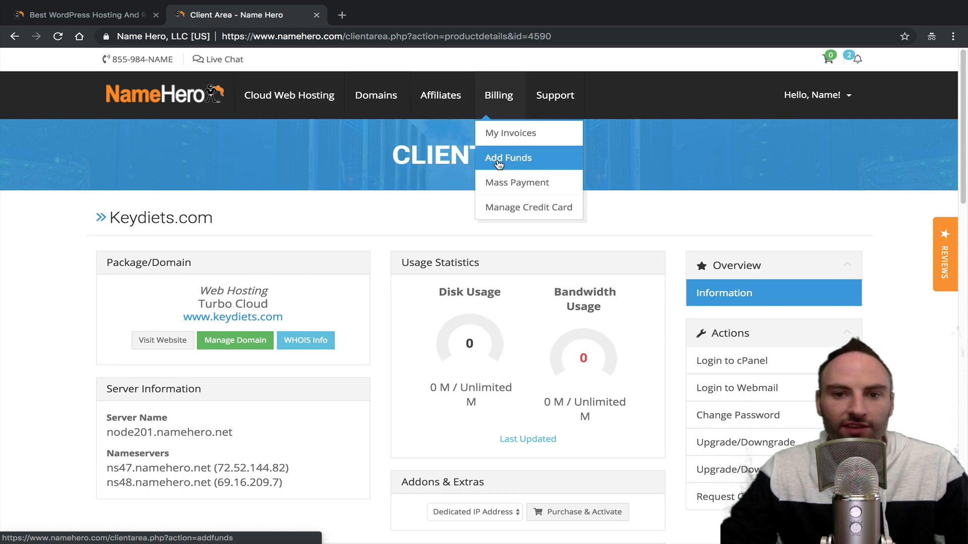
click(507, 157)
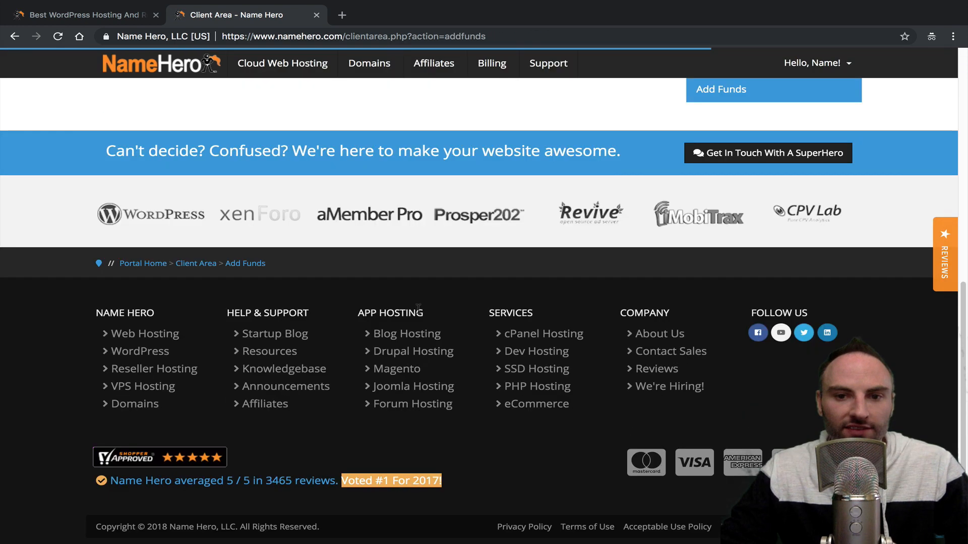